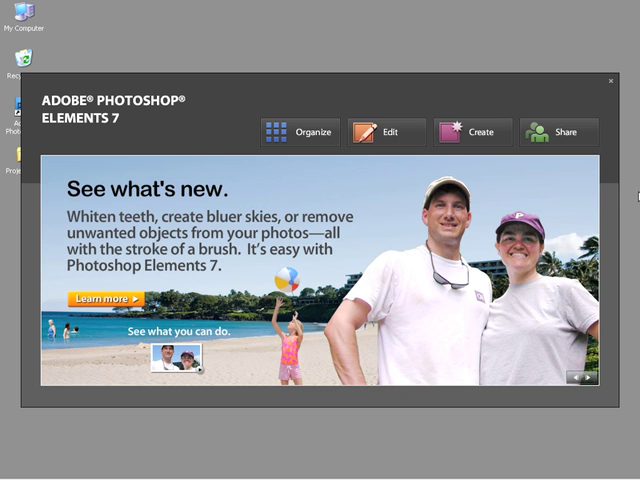
pyautogui.moveTo(462, 188)
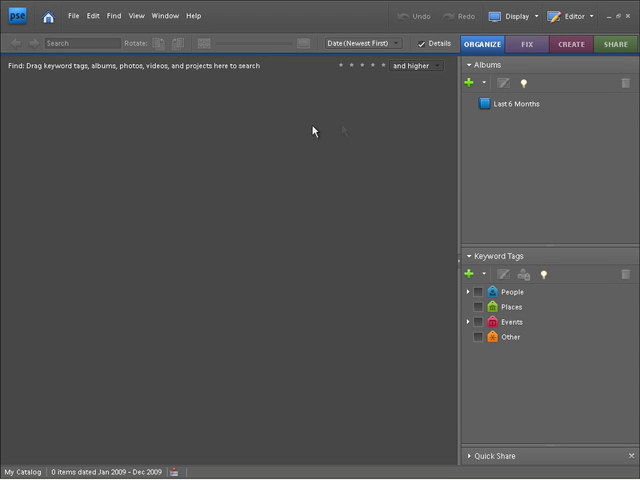
pyautogui.moveTo(483, 43)
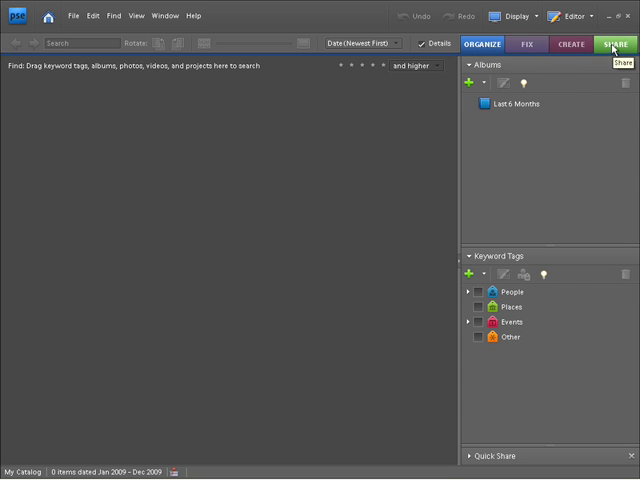
pyautogui.moveTo(503, 177)
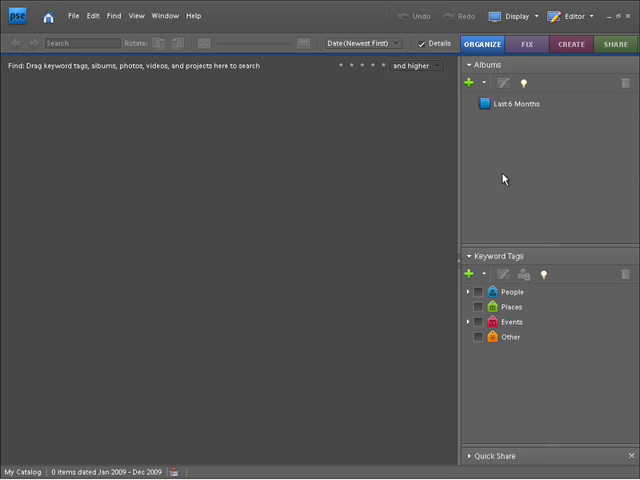
pyautogui.moveTo(479, 145)
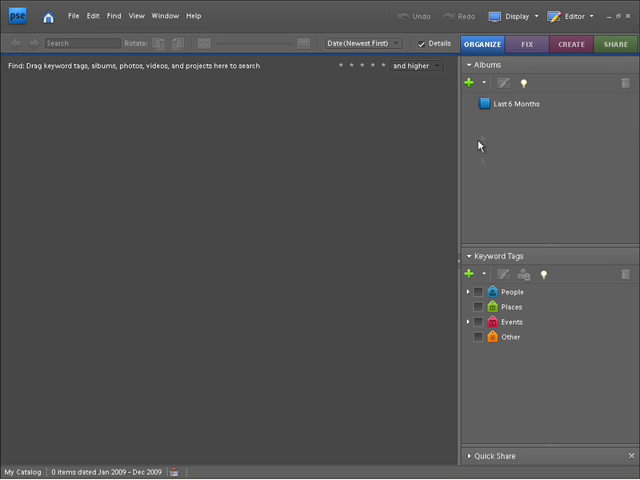
pyautogui.moveTo(495, 173)
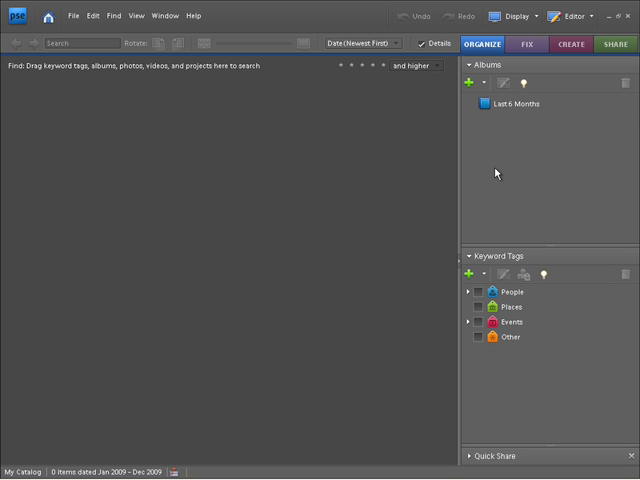
pyautogui.moveTo(508, 178)
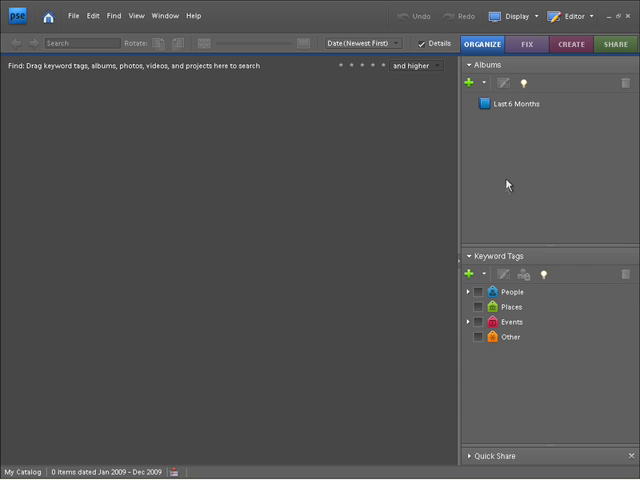
pyautogui.moveTo(516, 390)
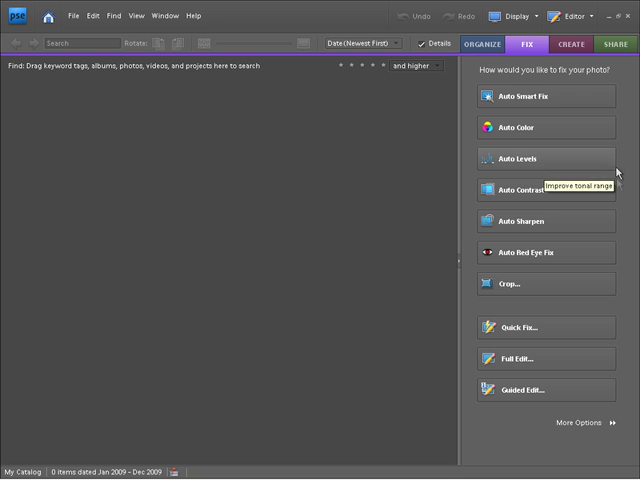
pyautogui.moveTo(623, 253)
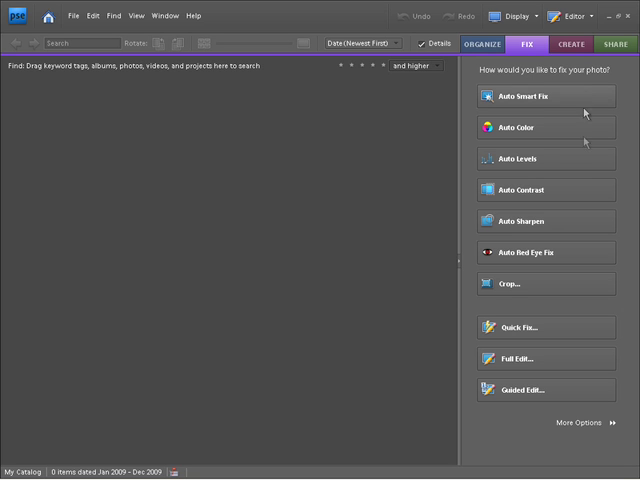
# Display the Create panel with photo book, calendar, collage, slide show and print-order projects
pyautogui.click(569, 44)
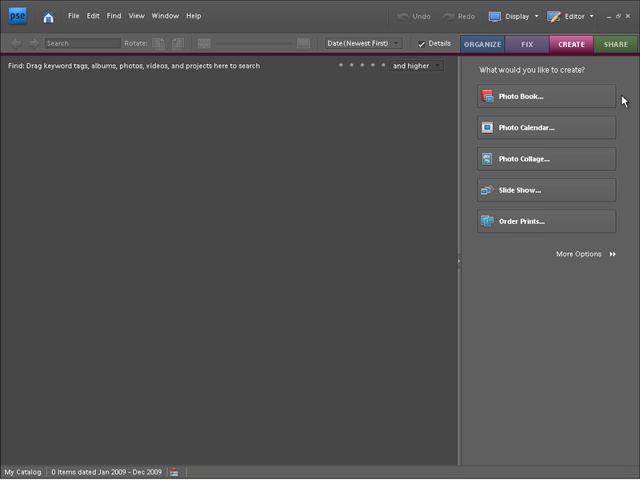
pyautogui.moveTo(623, 155)
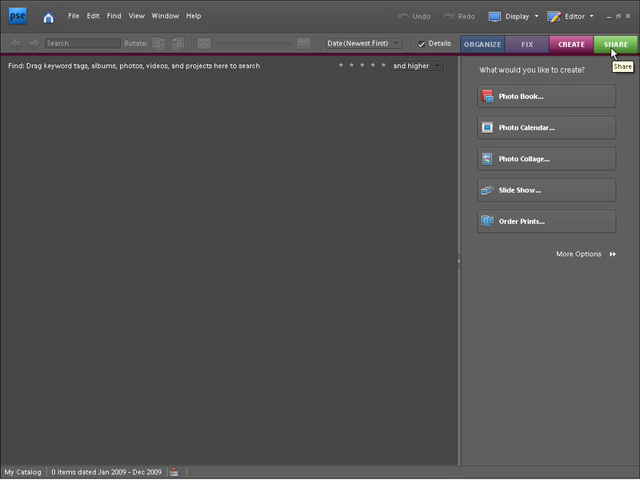
# View the Share panel's options, then return to Organize showing Albums and Keyword Tags
pyautogui.click(616, 44)
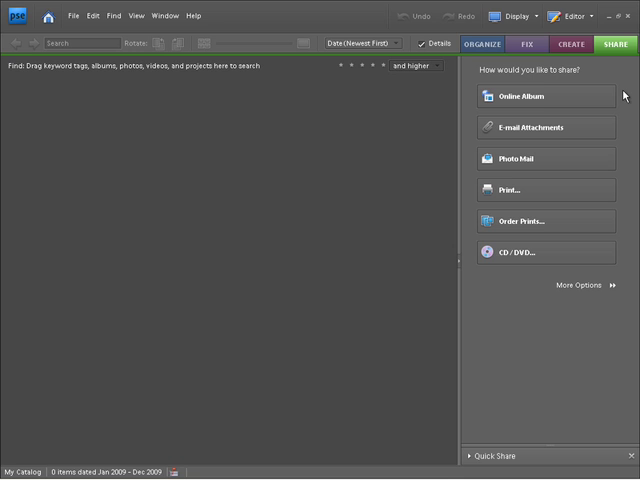
pyautogui.moveTo(625, 128)
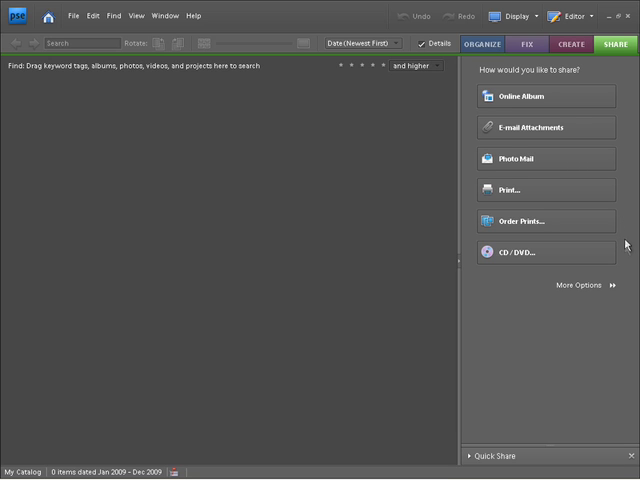
pyautogui.moveTo(625, 260)
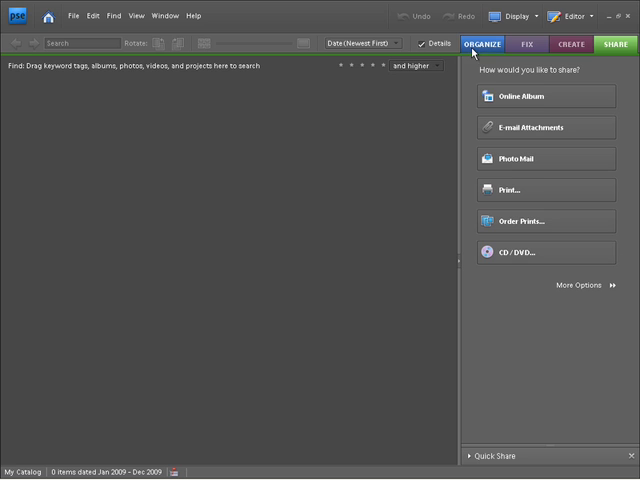
pyautogui.click(481, 44)
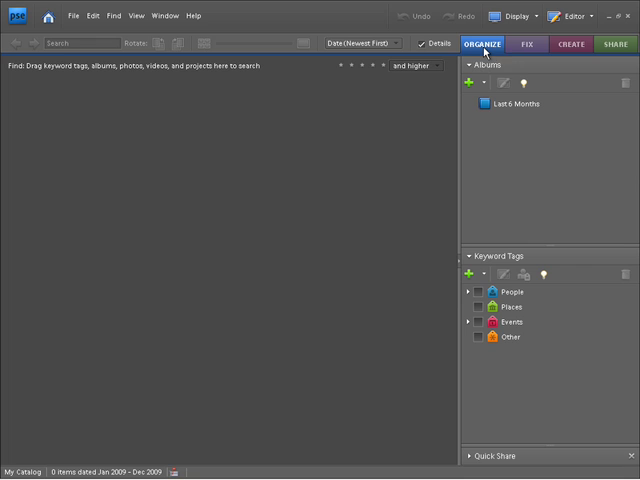
pyautogui.moveTo(484, 44)
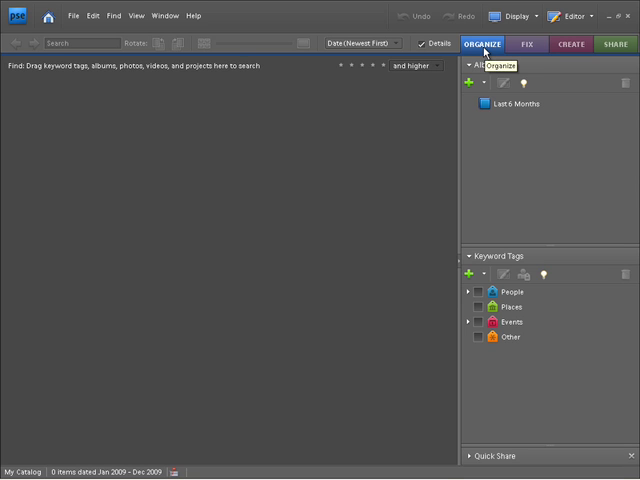